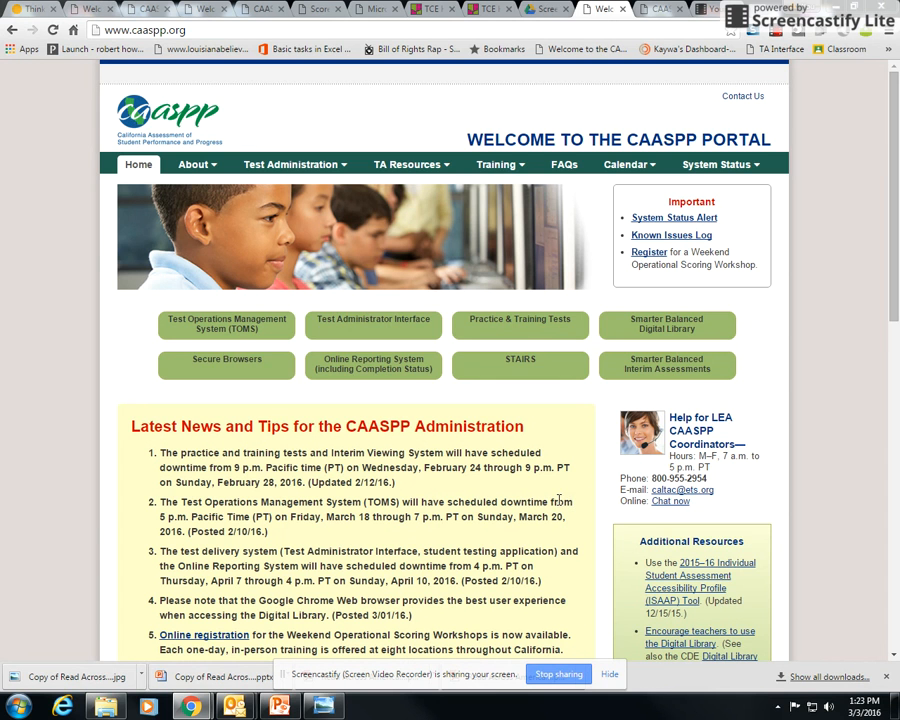
{"action": "mouse_move", "coordinate": [350, 338]}
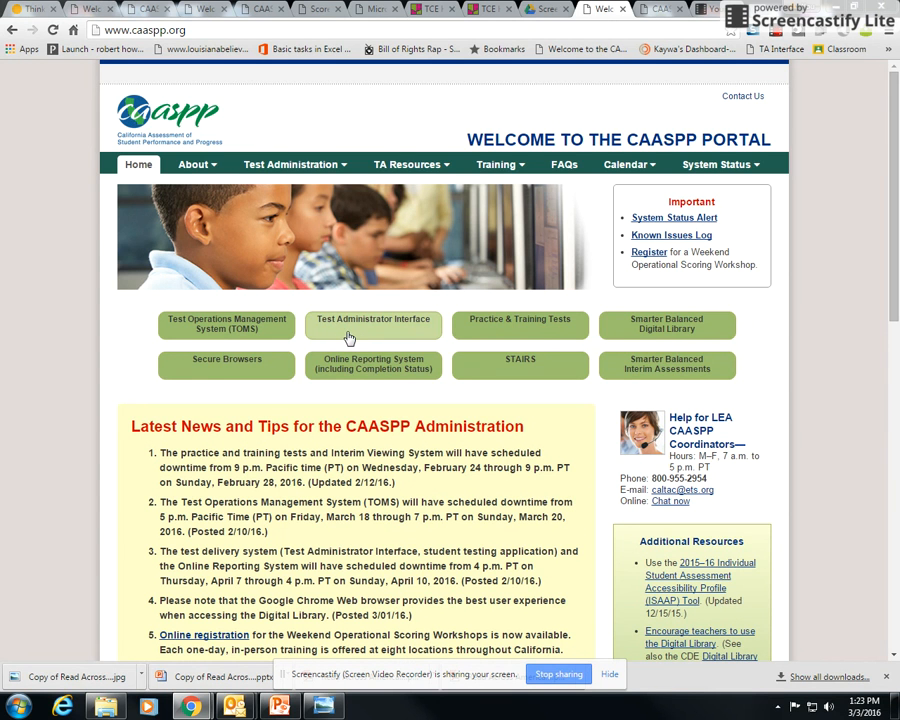
{"action": "mouse_move", "coordinate": [349, 338]}
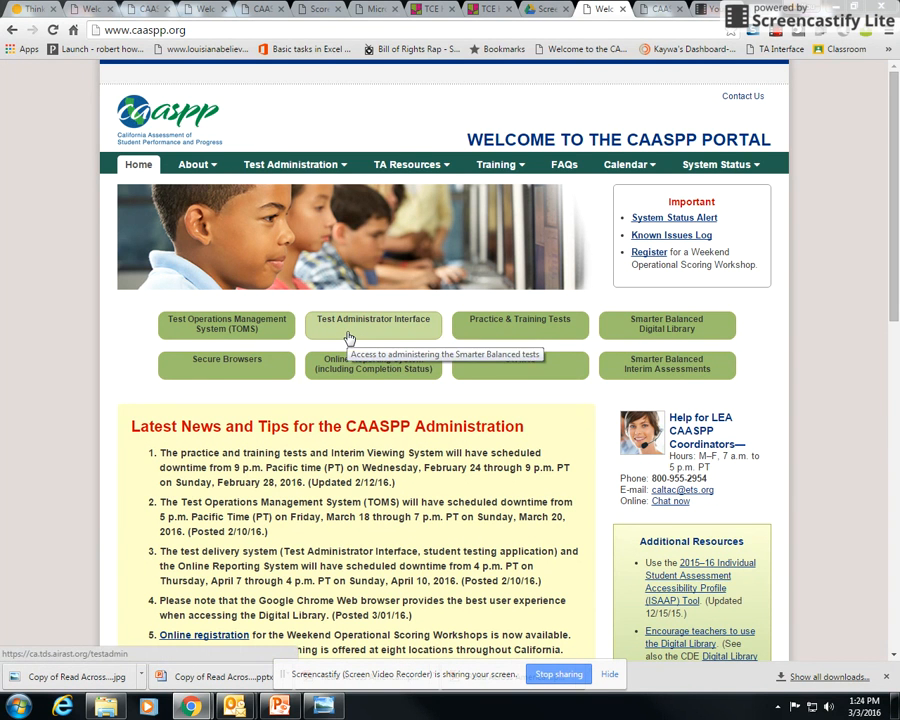
Open the Test Administrator Interface from the CAASPP Portal home page.
{"action": "left_click", "coordinate": [372, 323]}
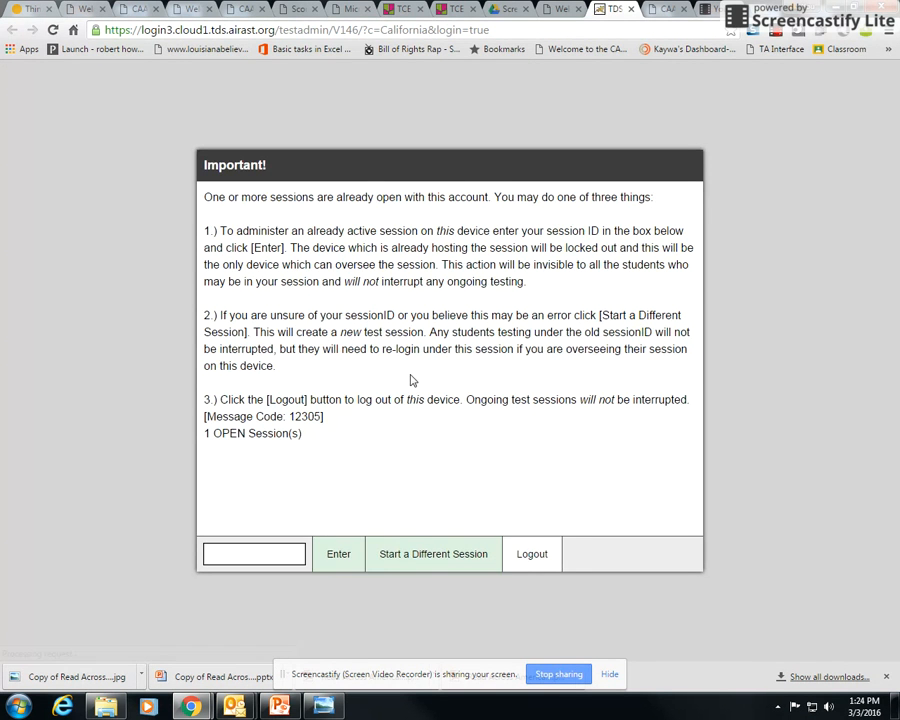
Sign in with Secure Login and choose Start a Different Session.
{"action": "left_click", "coordinate": [532, 554]}
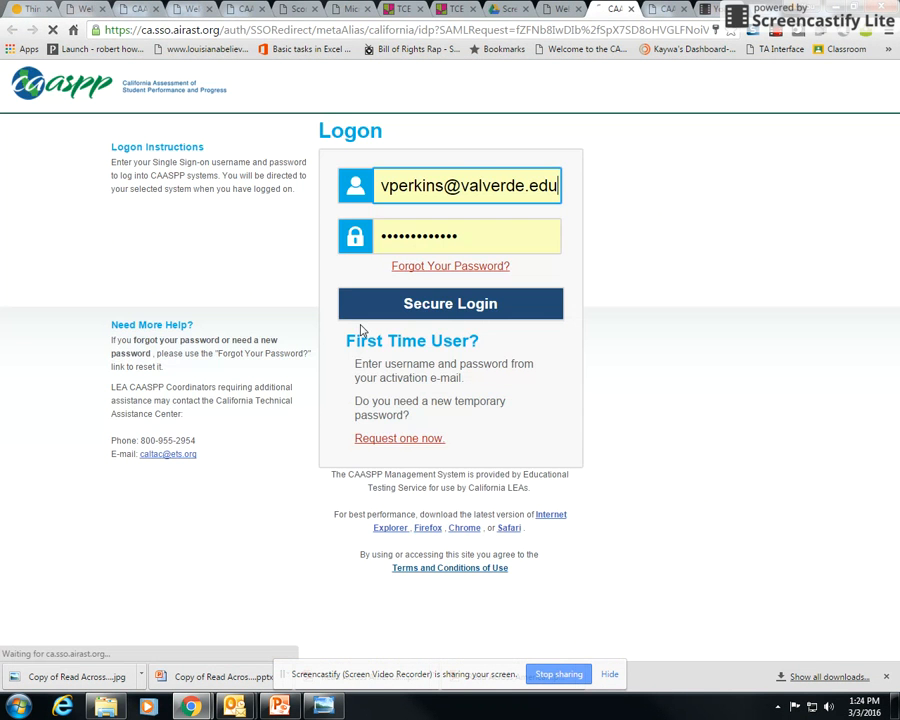
{"action": "left_click", "coordinate": [449, 303]}
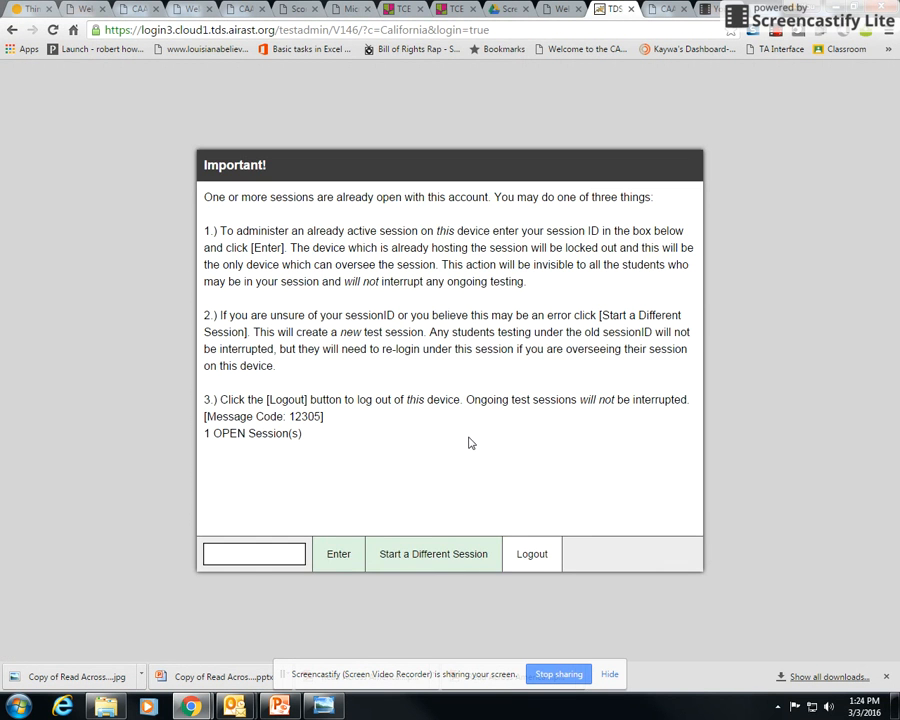
{"action": "left_click", "coordinate": [433, 554]}
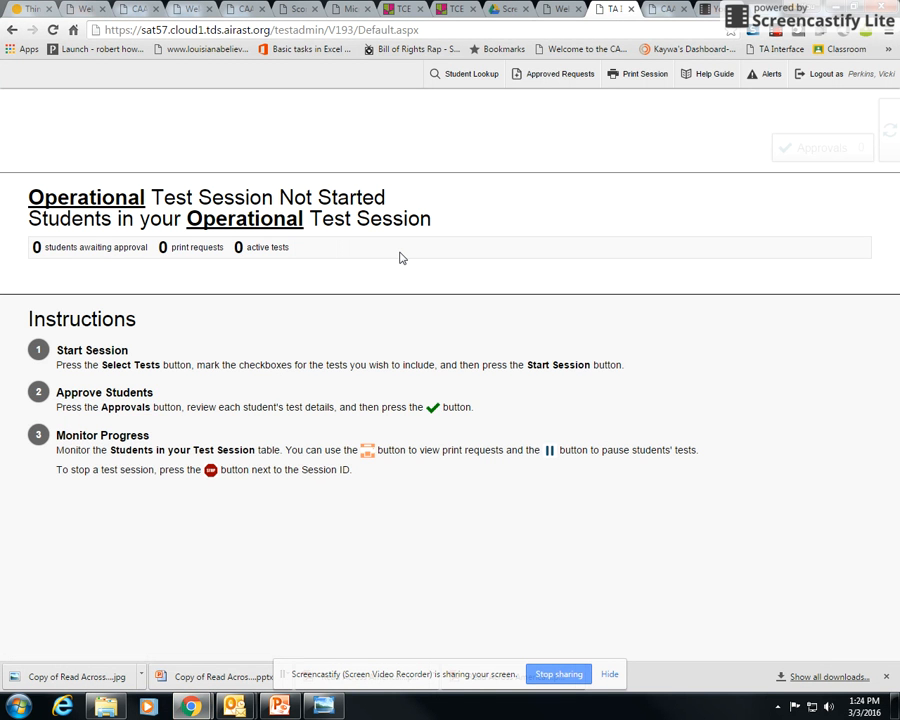
Browse Interim Assessments > IAB > ELA > Grade 05 in the test list.
{"action": "left_click", "coordinate": [772, 130]}
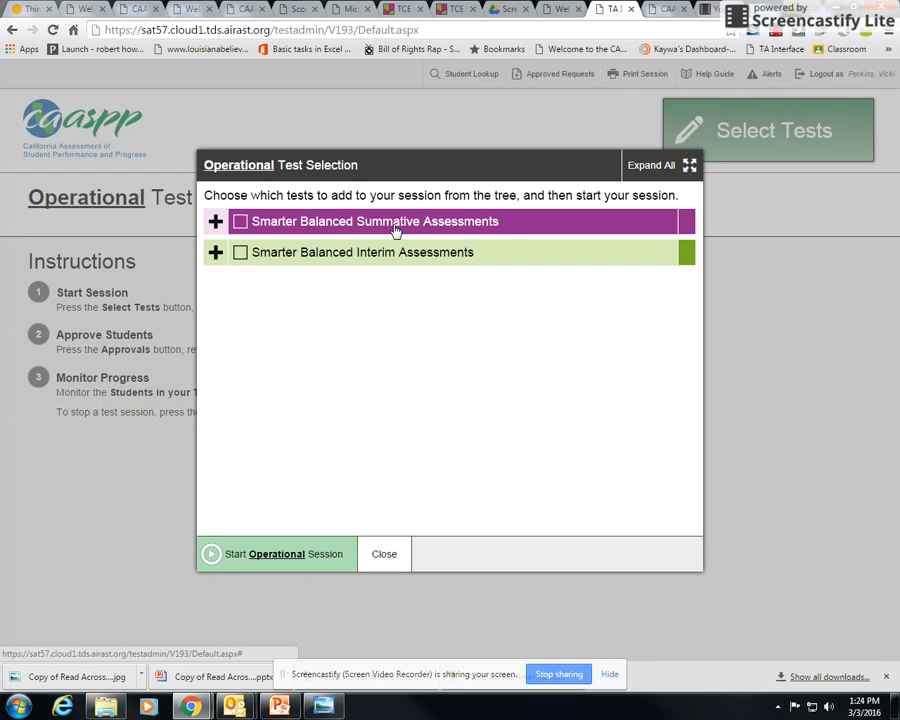
{"action": "mouse_move", "coordinate": [410, 252]}
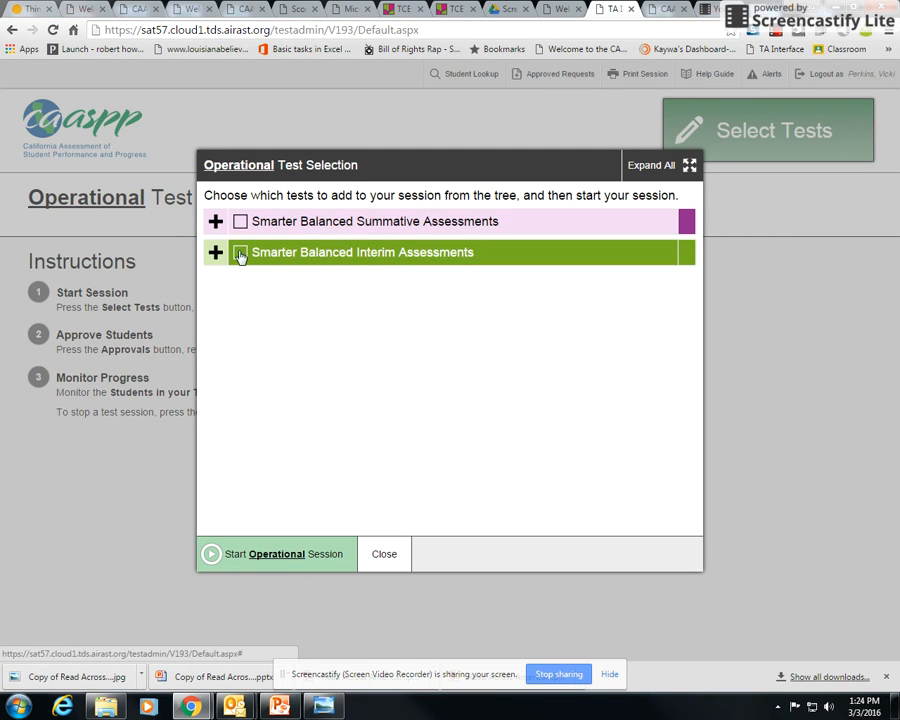
{"action": "left_click", "coordinate": [214, 252]}
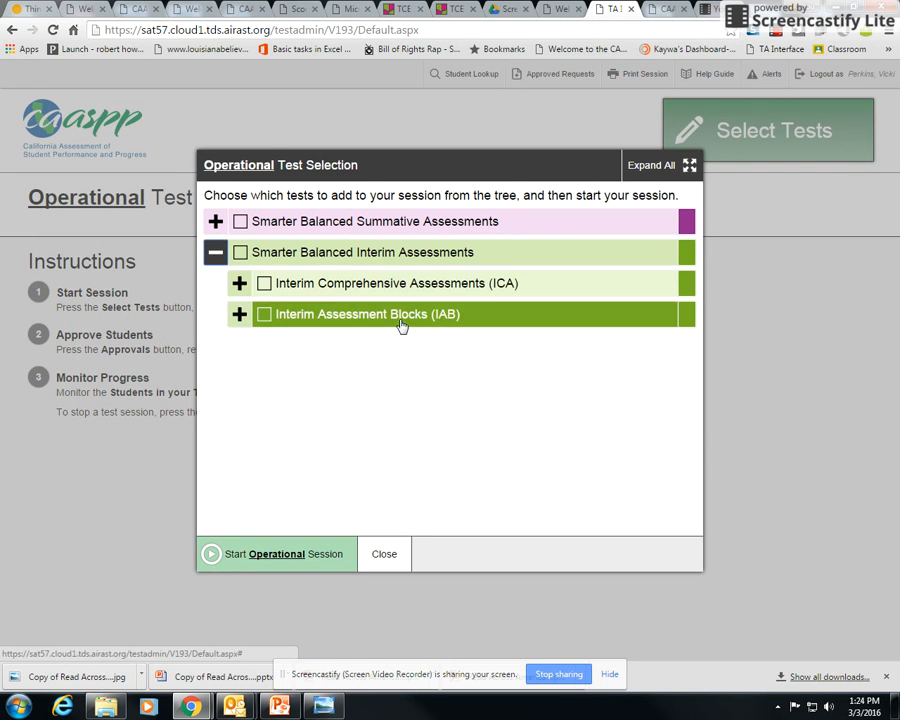
{"action": "left_click", "coordinate": [239, 314]}
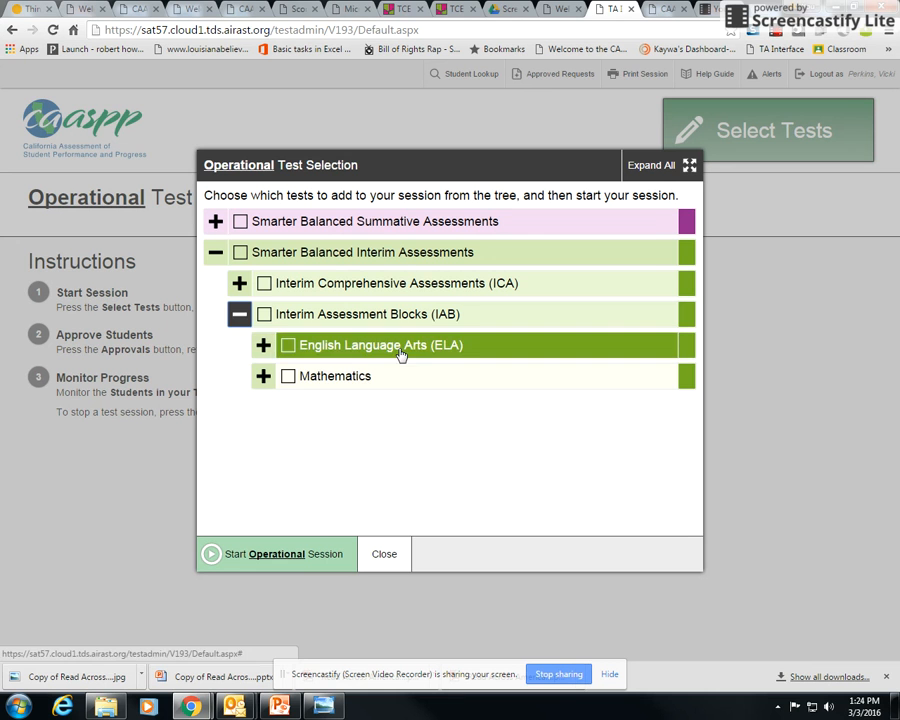
{"action": "left_click", "coordinate": [263, 345]}
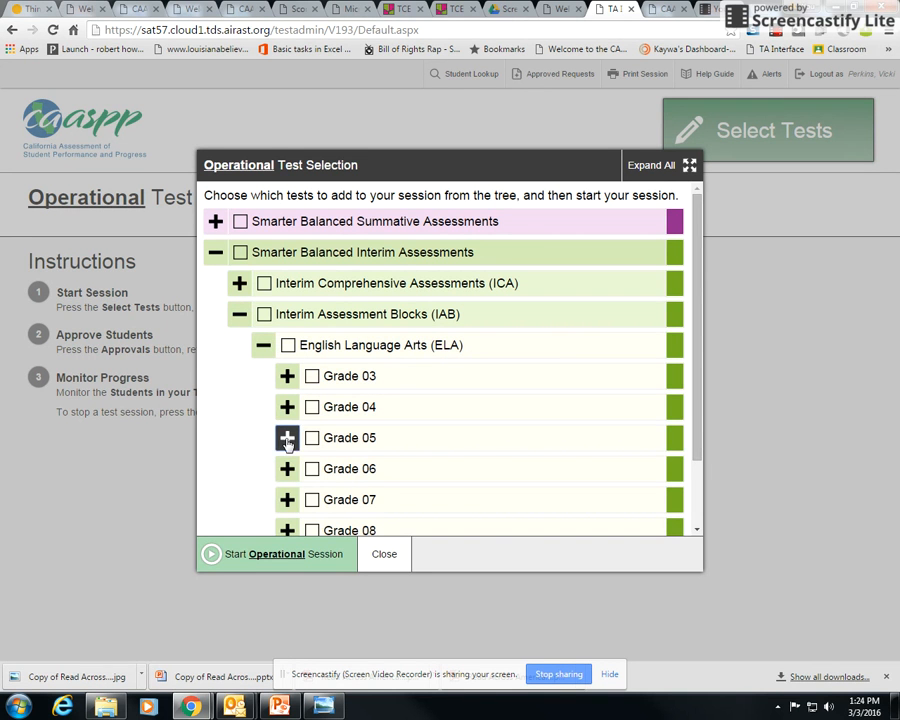
{"action": "left_click", "coordinate": [287, 437]}
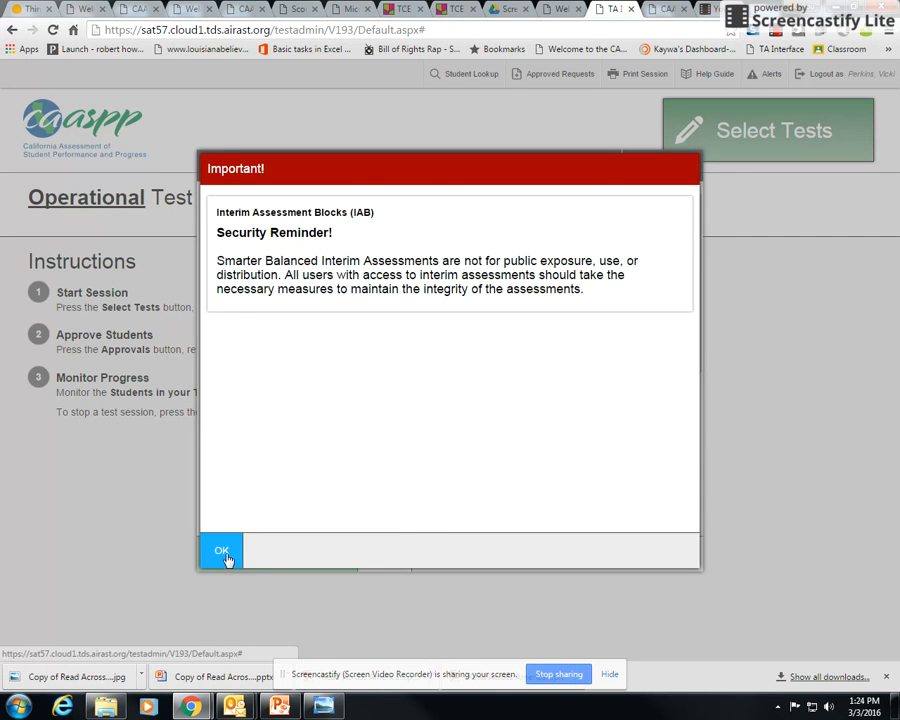
Acknowledge the security reminder and start the Brief Write operational session.
{"action": "left_click", "coordinate": [221, 550]}
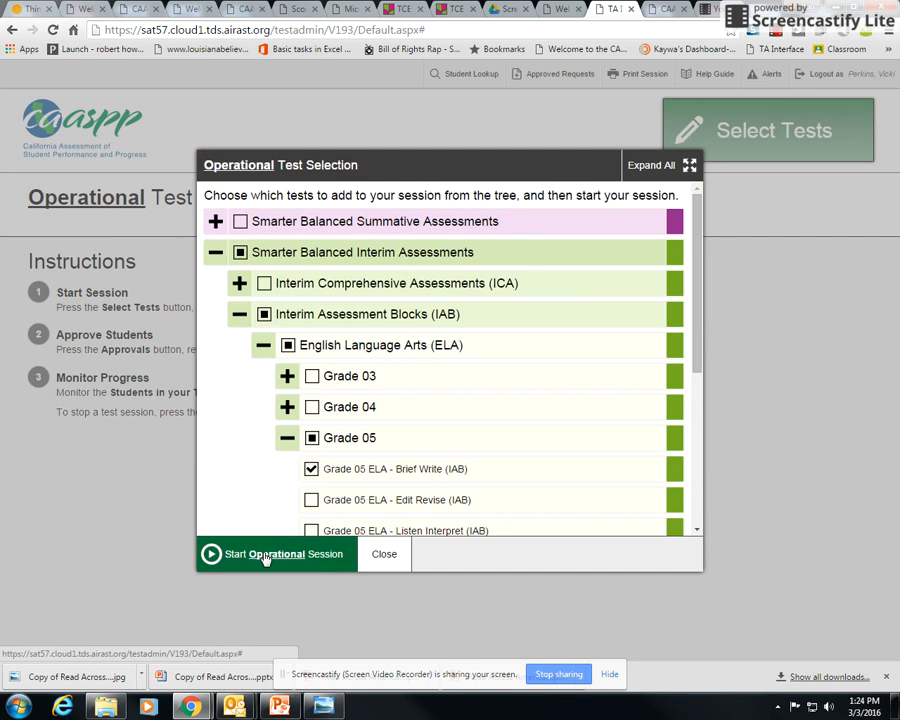
{"action": "left_click", "coordinate": [275, 554]}
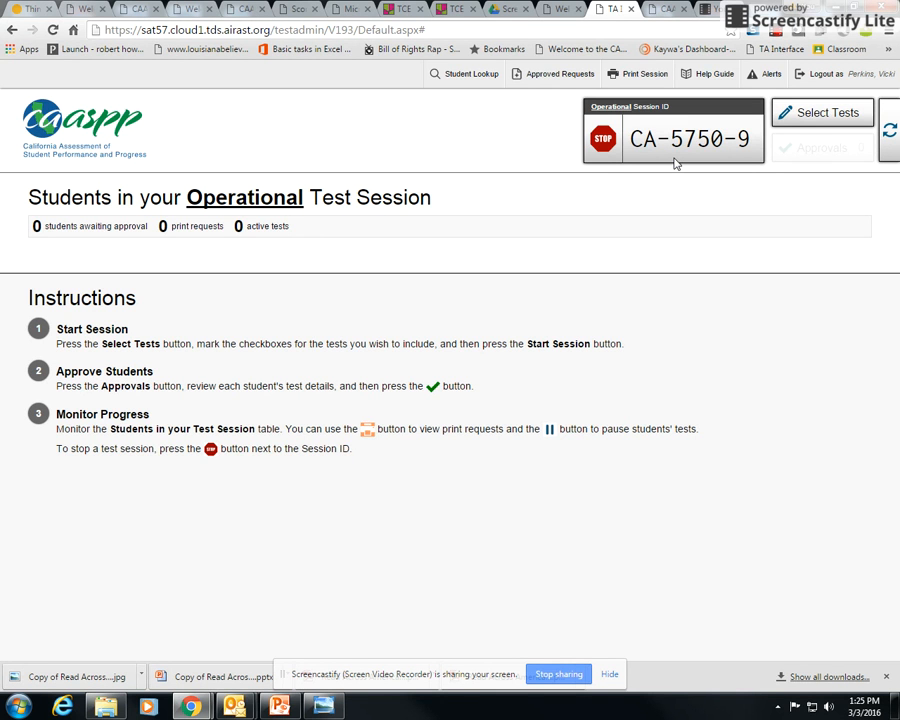
{"action": "mouse_move", "coordinate": [703, 166]}
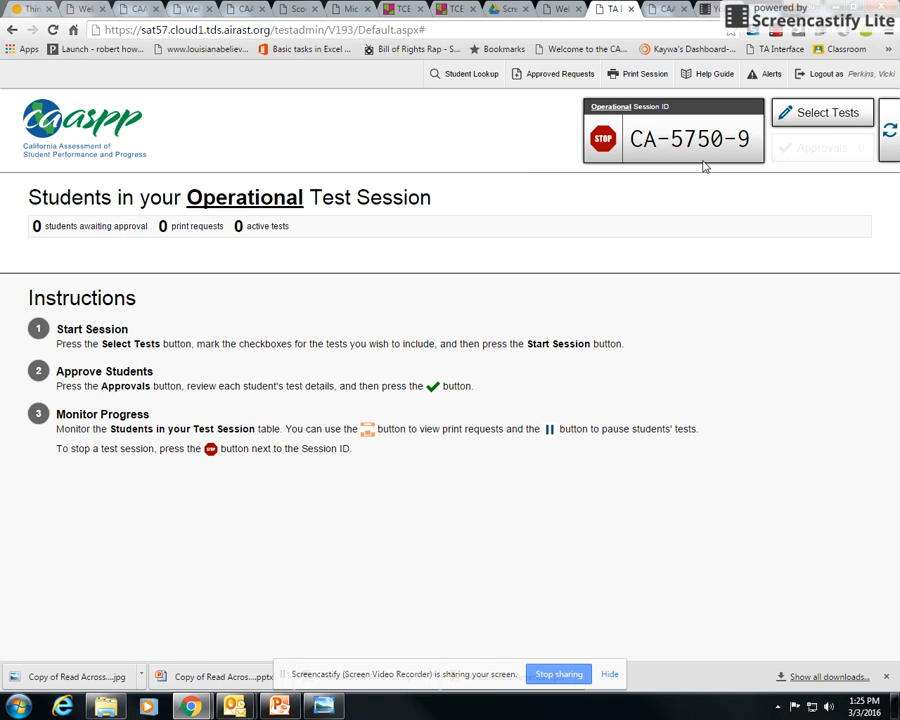
{"action": "mouse_move", "coordinate": [793, 160]}
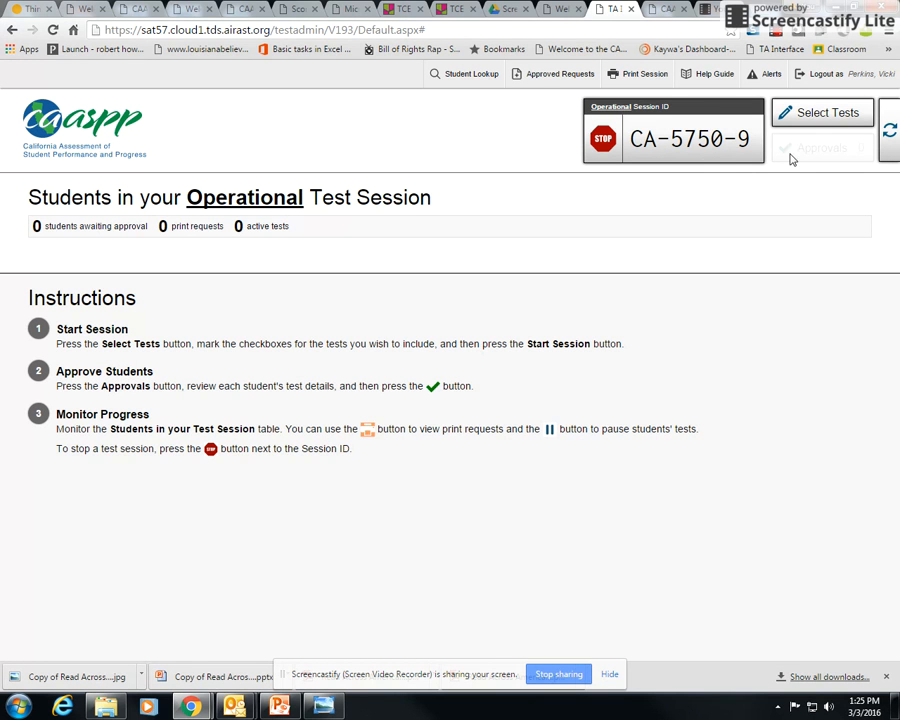